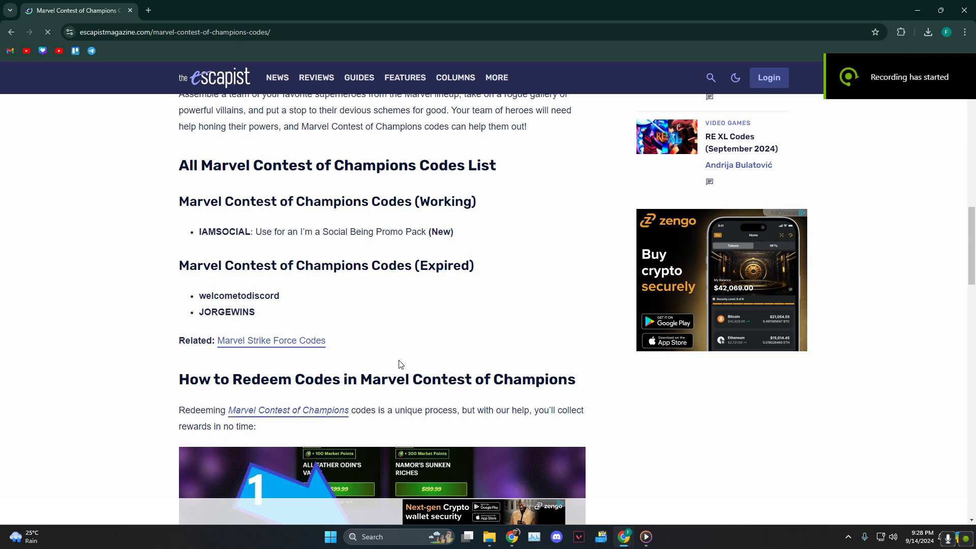
{"action": "mouse_move", "coordinate": [434, 281]}
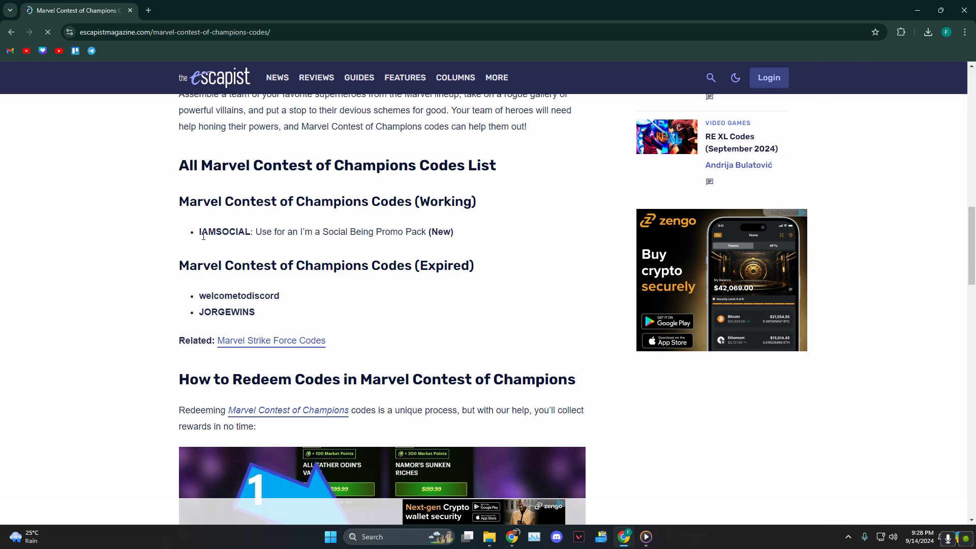
{"action": "mouse_move", "coordinate": [723, 430]}
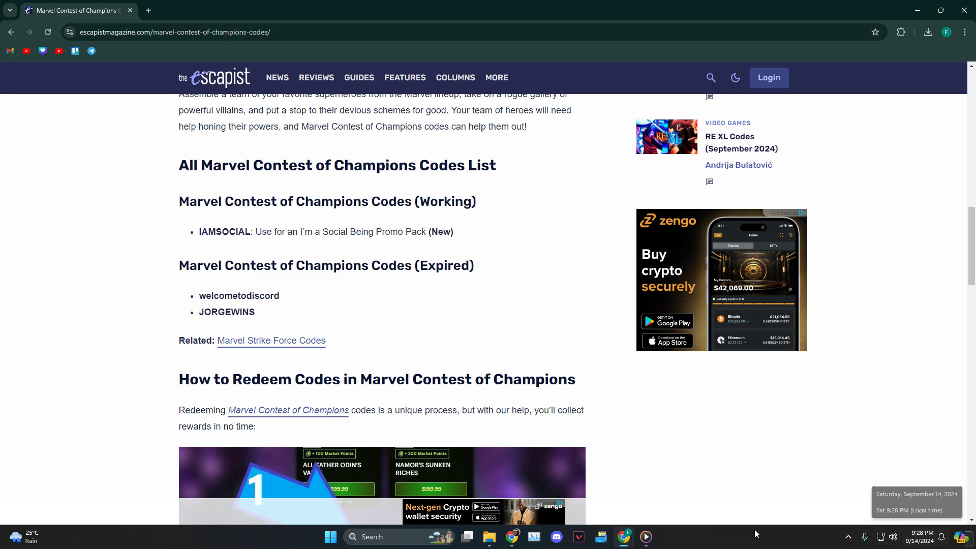
{"action": "mouse_move", "coordinate": [217, 261]}
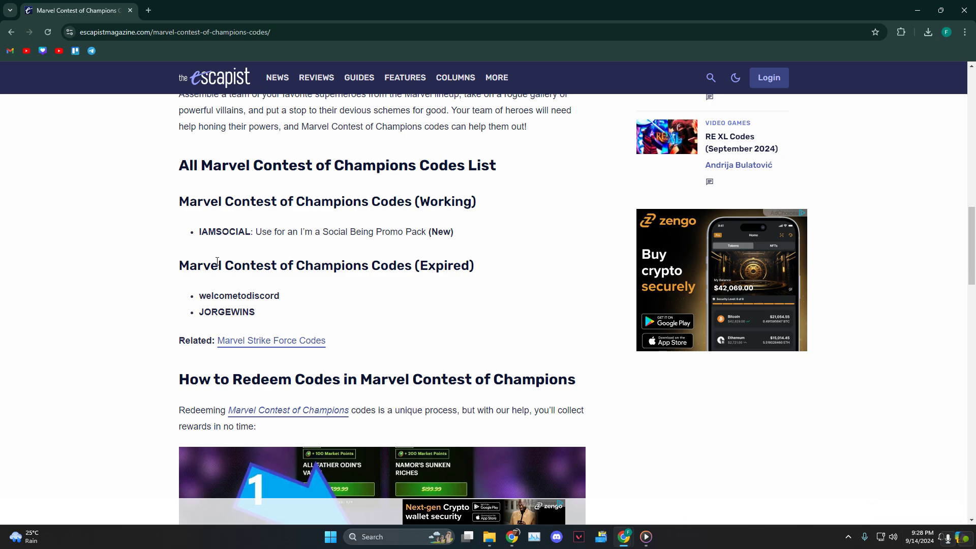
{"action": "mouse_move", "coordinate": [205, 248]}
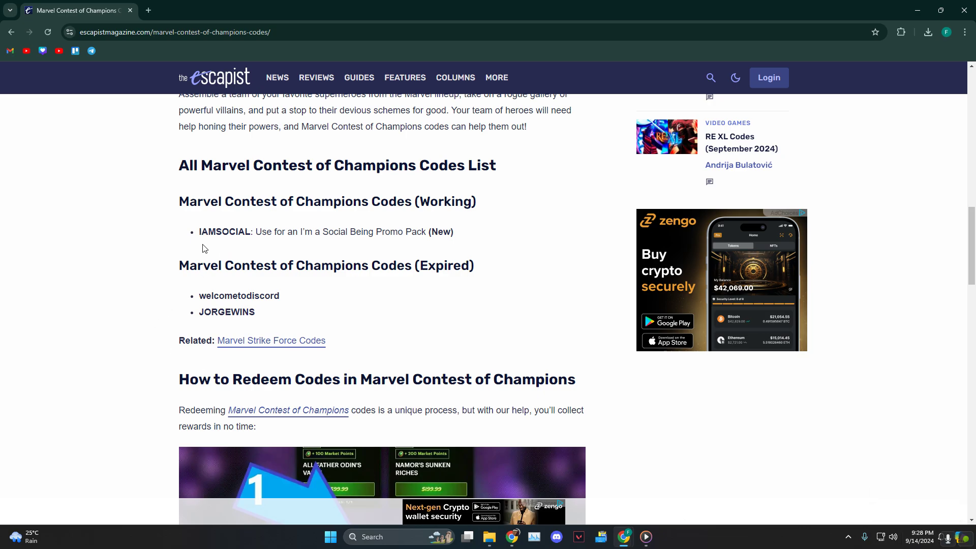
{"action": "mouse_move", "coordinate": [229, 230]}
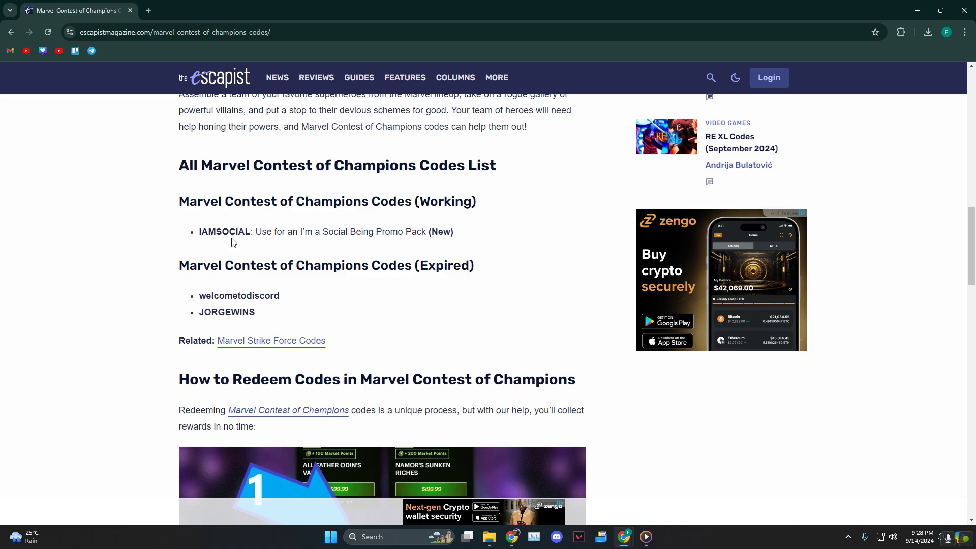
{"action": "mouse_move", "coordinate": [294, 253]}
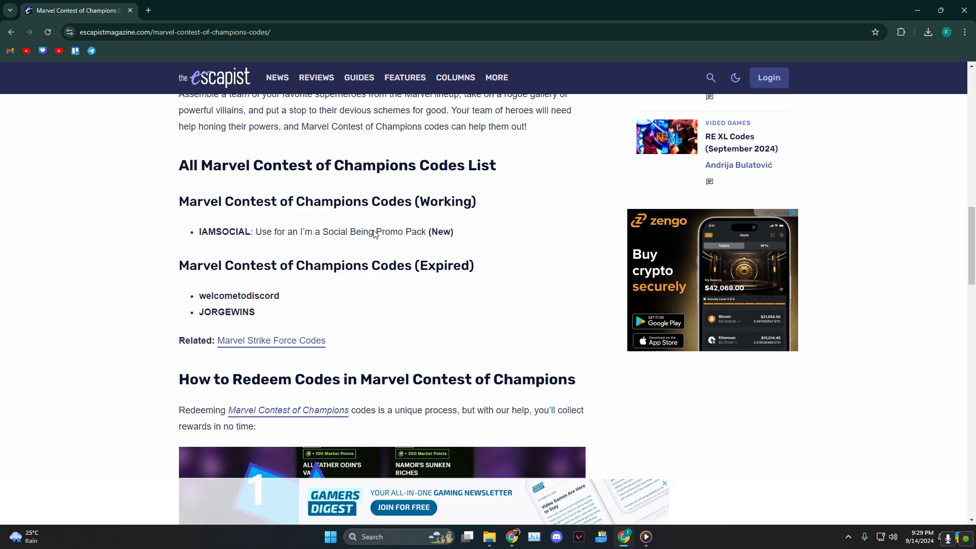
{"action": "mouse_move", "coordinate": [437, 258]}
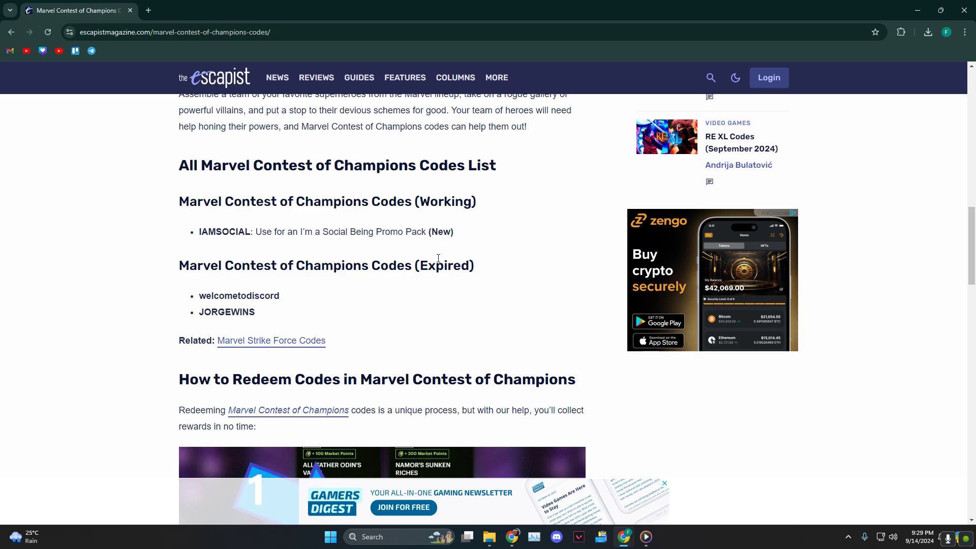